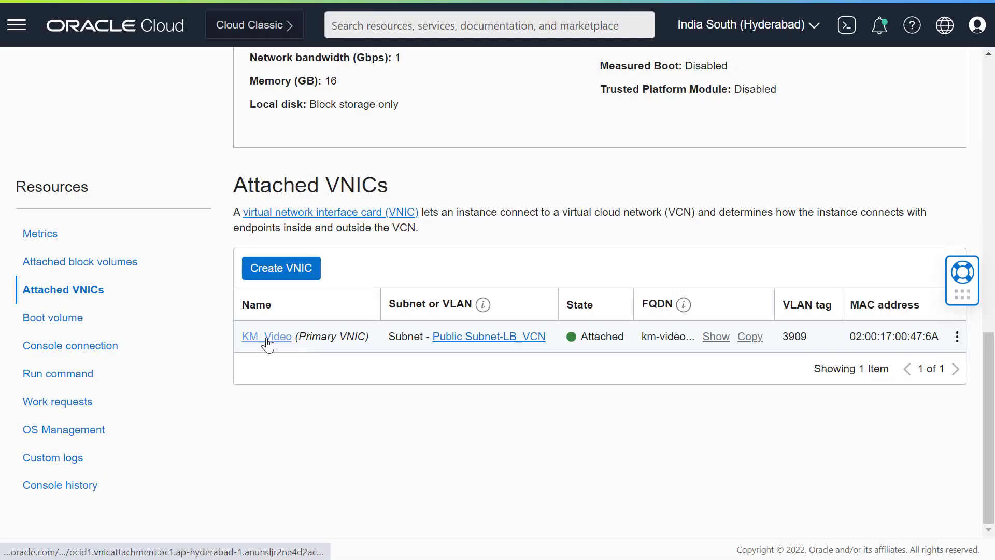
Step: Open the KM_Video VNIC's details page from the Attached VNICs list
click(266, 336)
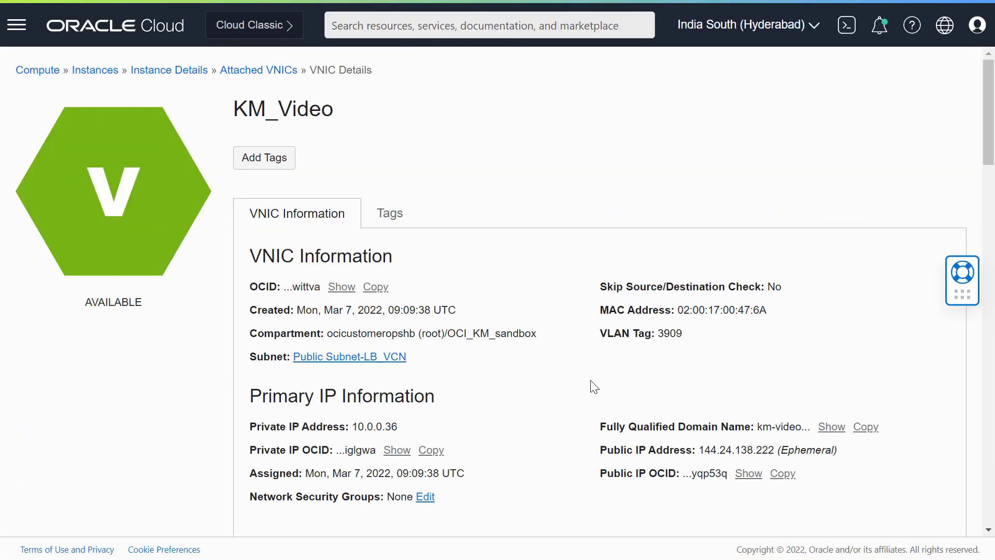
Step: Scroll down to the KM_Video VNIC's last-hour Metrics charts, then back to the top of Metrics
scroll(down, 3)
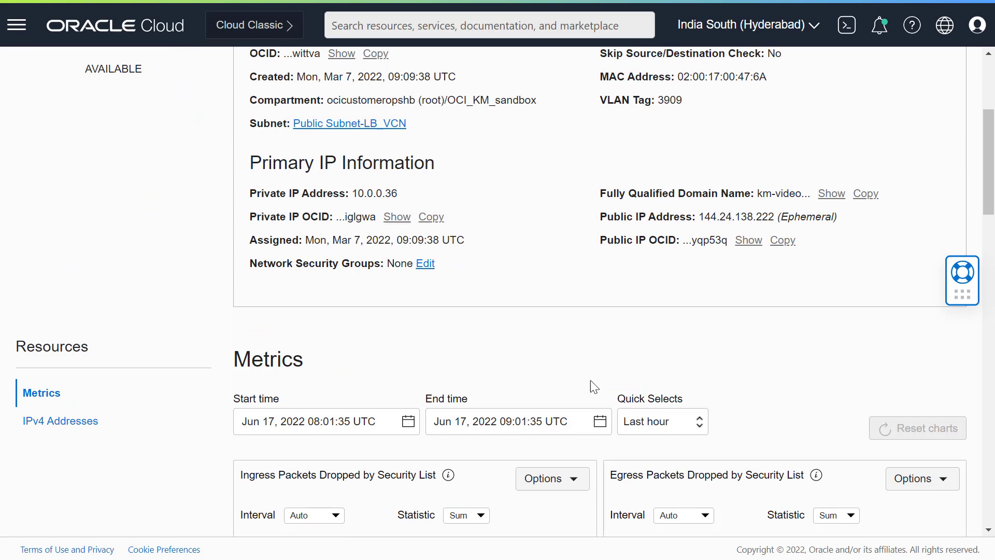
scroll(down, 3)
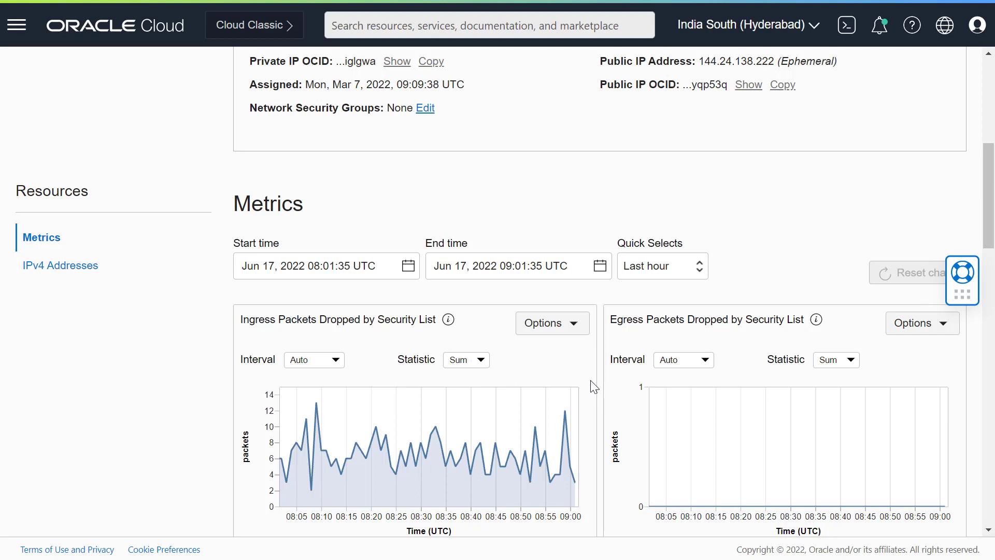
scroll(down, 3)
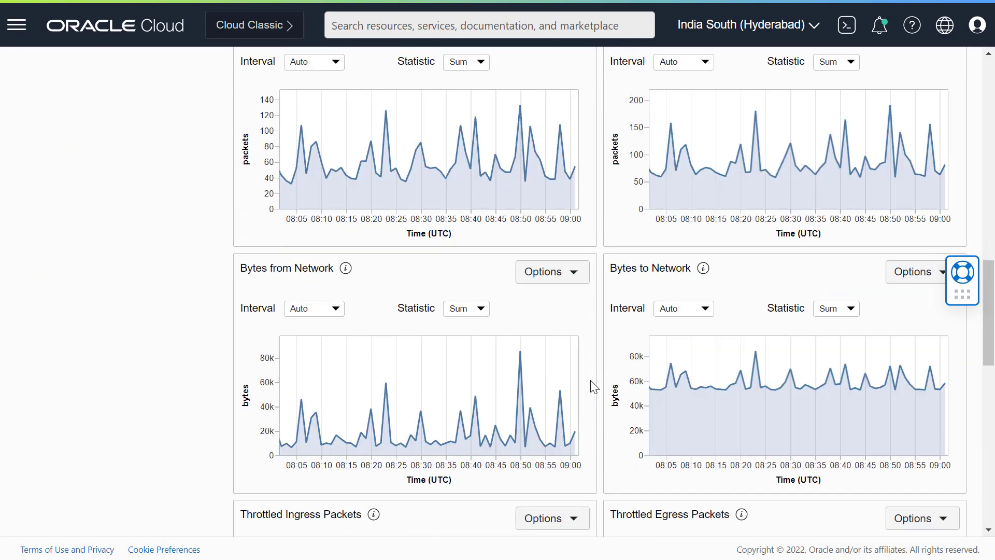
scroll(down, 3)
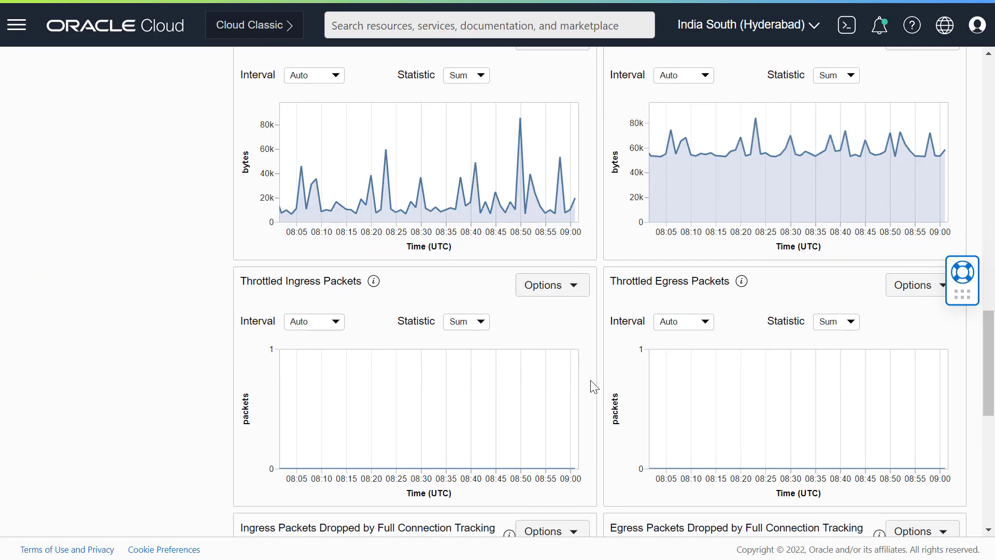
scroll(up, 3)
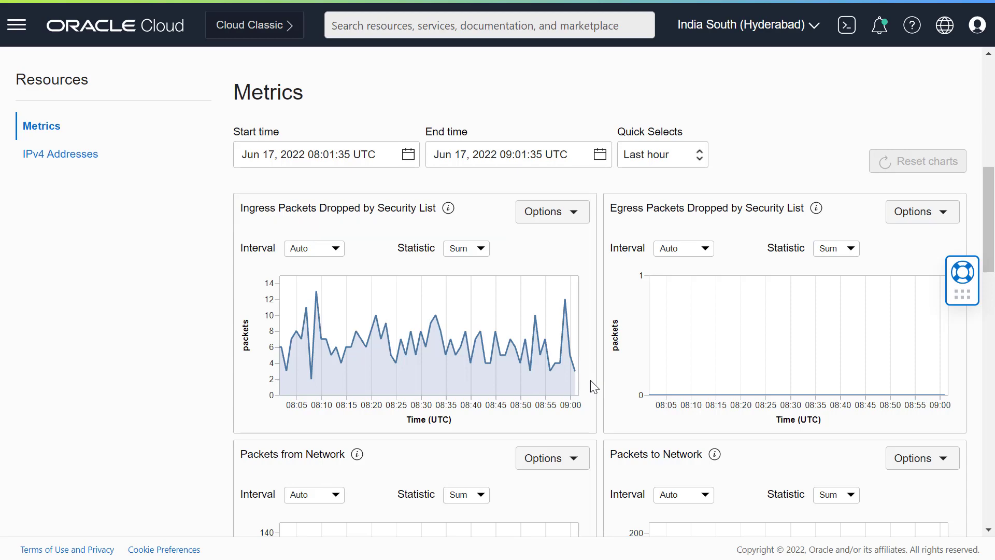
Step: Scroll past the Packets and Bytes to Network charts to the throttled ingress and egress packet charts
scroll(down, 3)
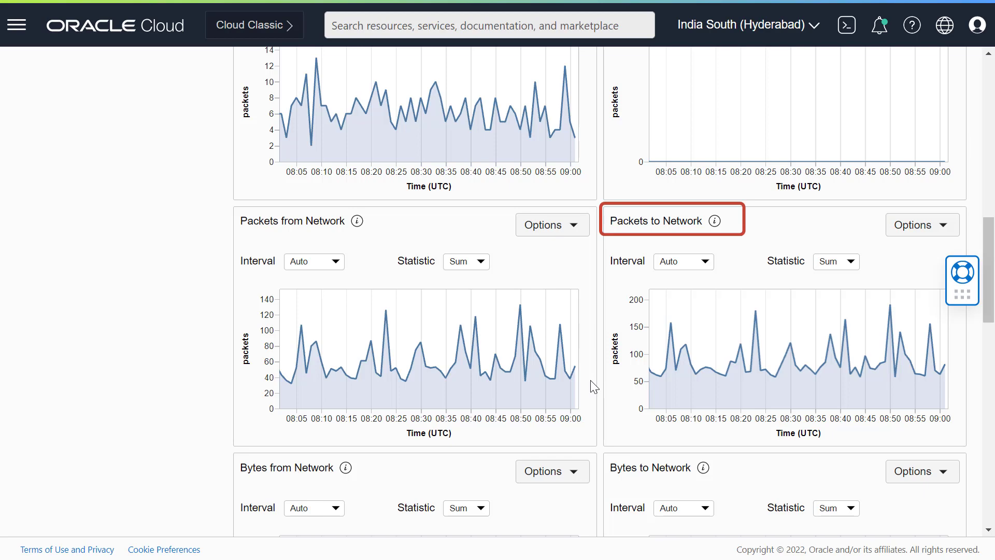
scroll(down, 3)
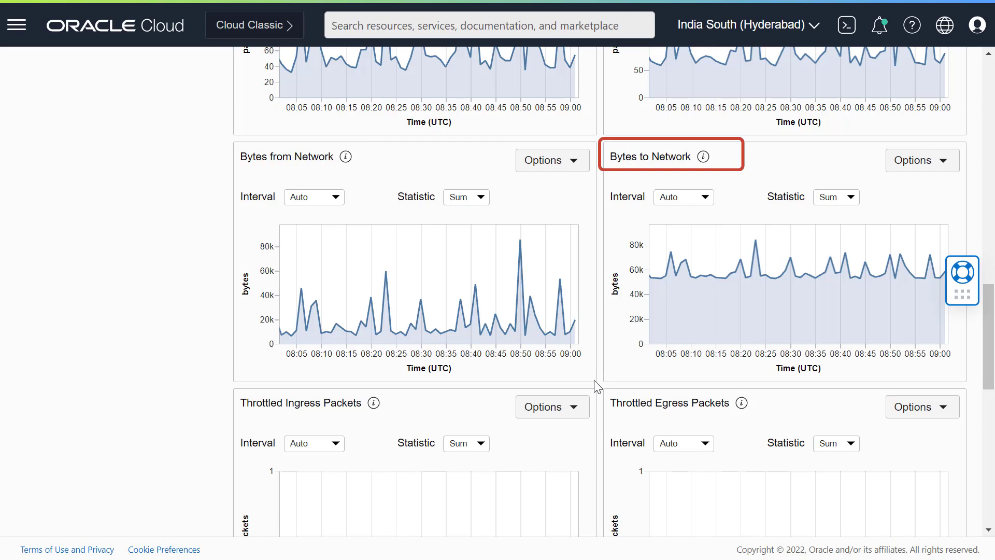
scroll(down, 3)
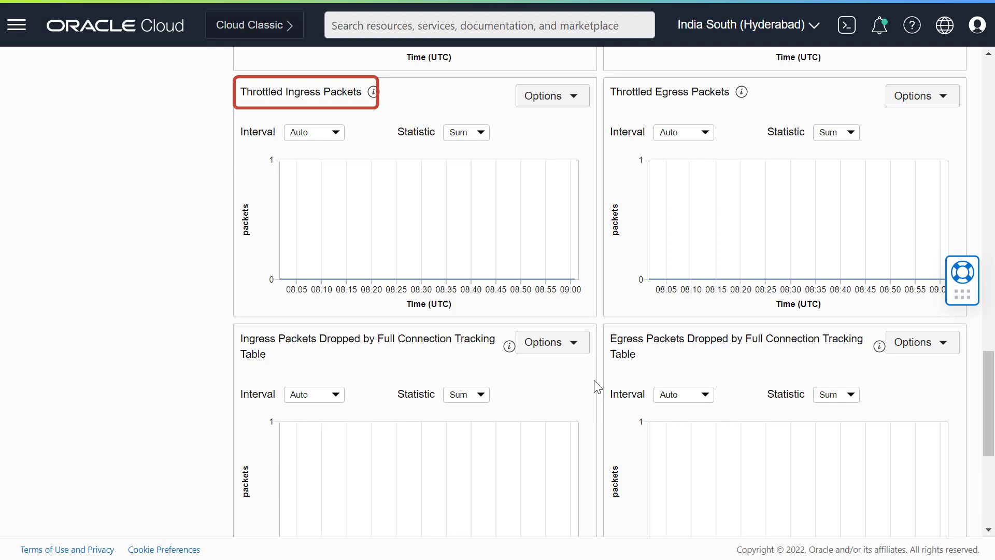
click(668, 91)
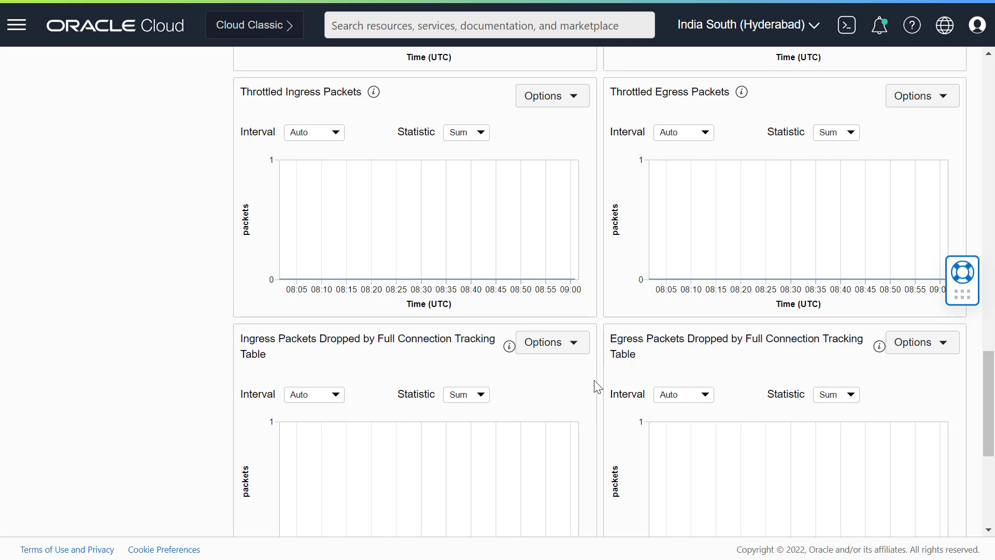
scroll(down, 3)
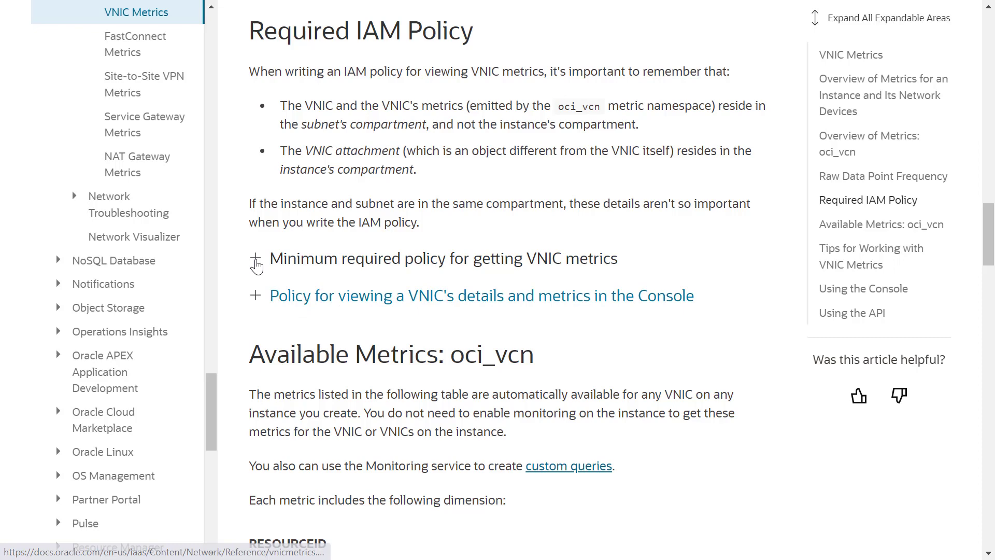
Step: Expand the Required IAM Policy sections and highlight 'read metrics' in the policy statement
click(255, 262)
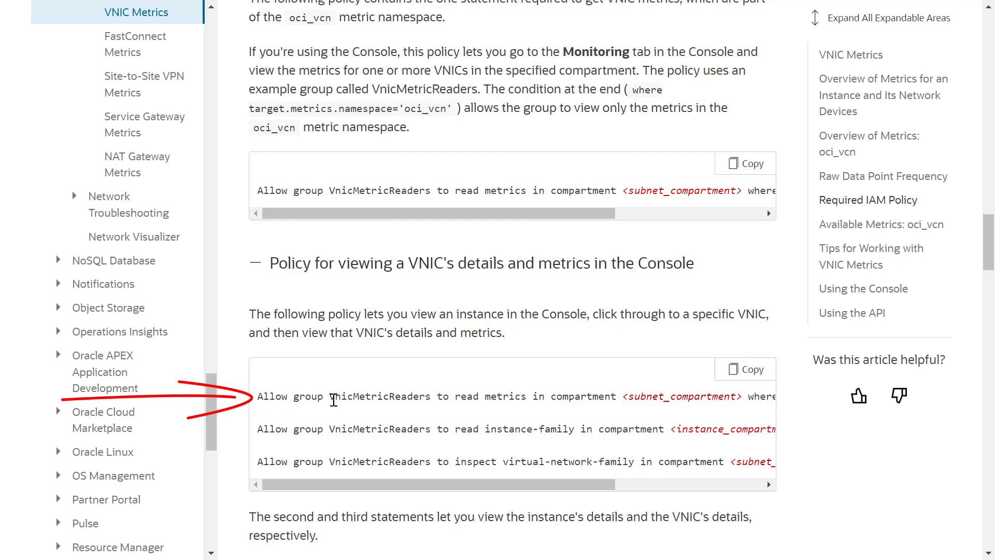
mouse_move(449, 415)
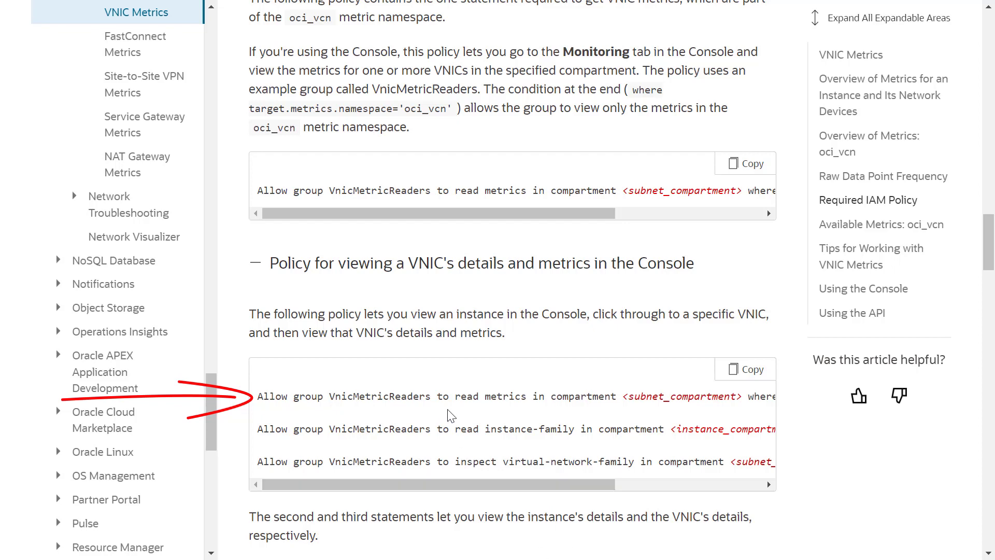
double_click(489, 396)
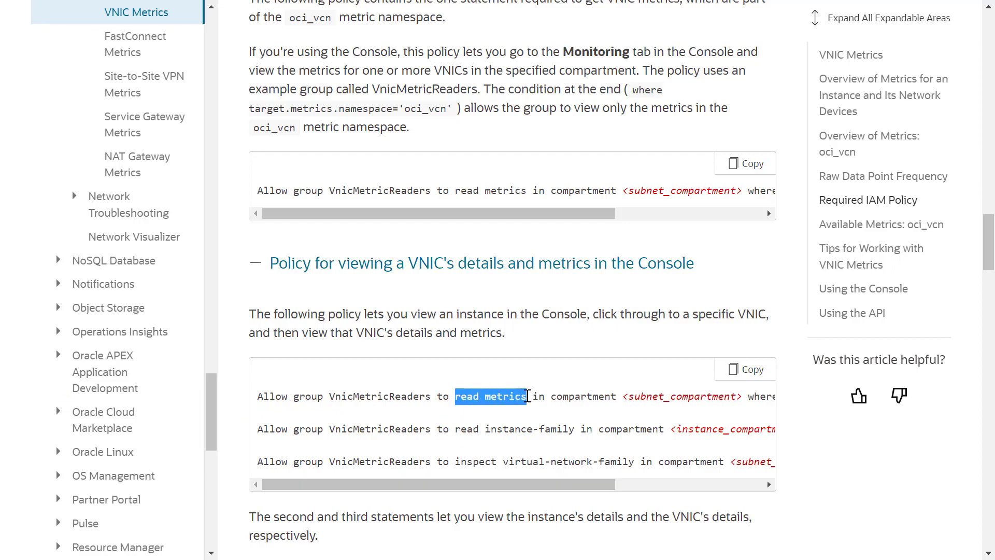